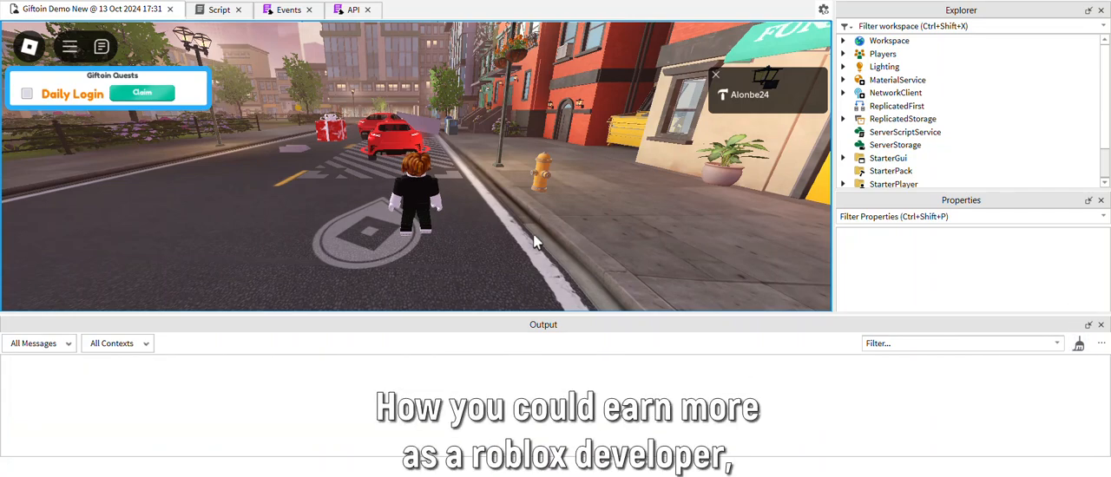
# Claim the Daily Login reward in the play test so the dialog shows "Claimed!".
pyautogui.click(143, 93)
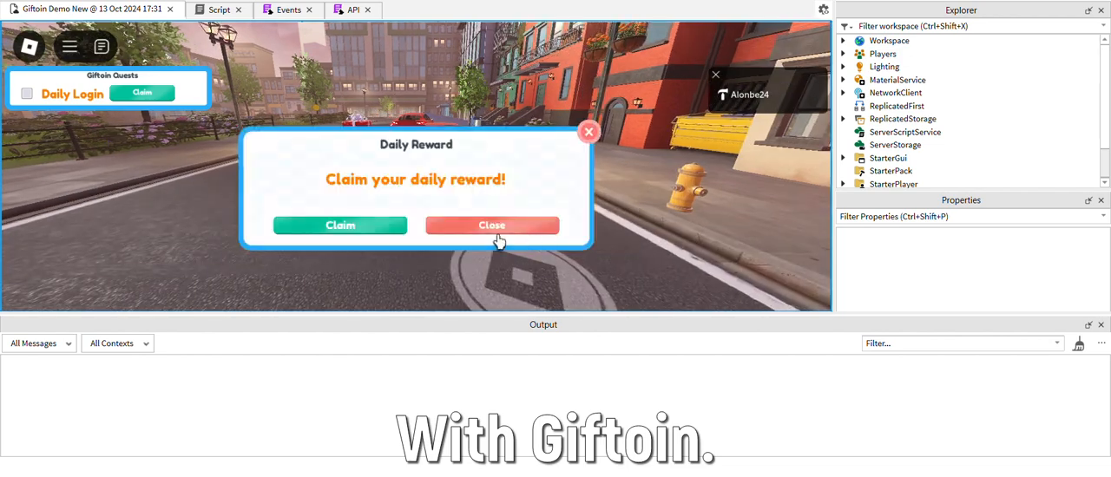
pyautogui.click(340, 226)
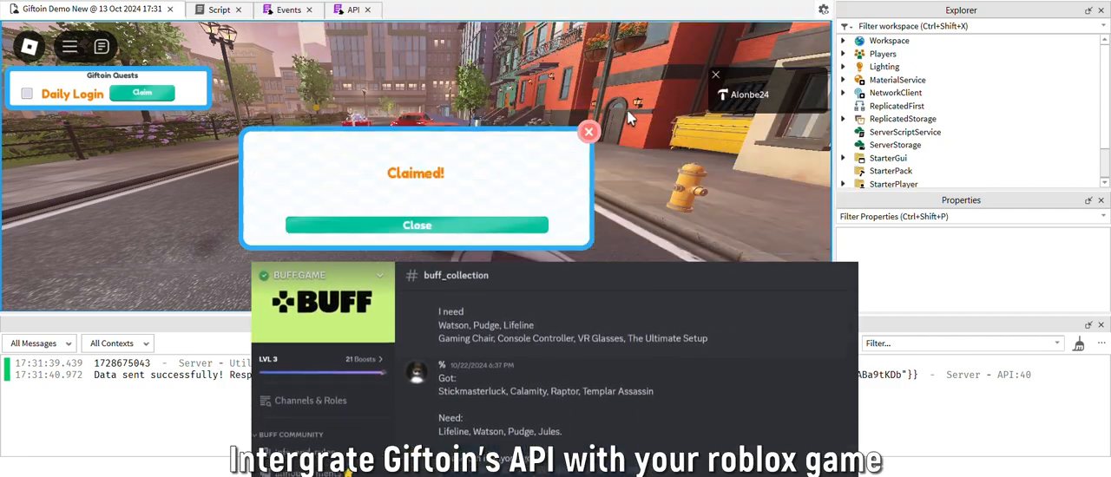
# Dismiss the claimed reward message and walk to the Venu Nightclub entrance prompt.
pyautogui.click(416, 226)
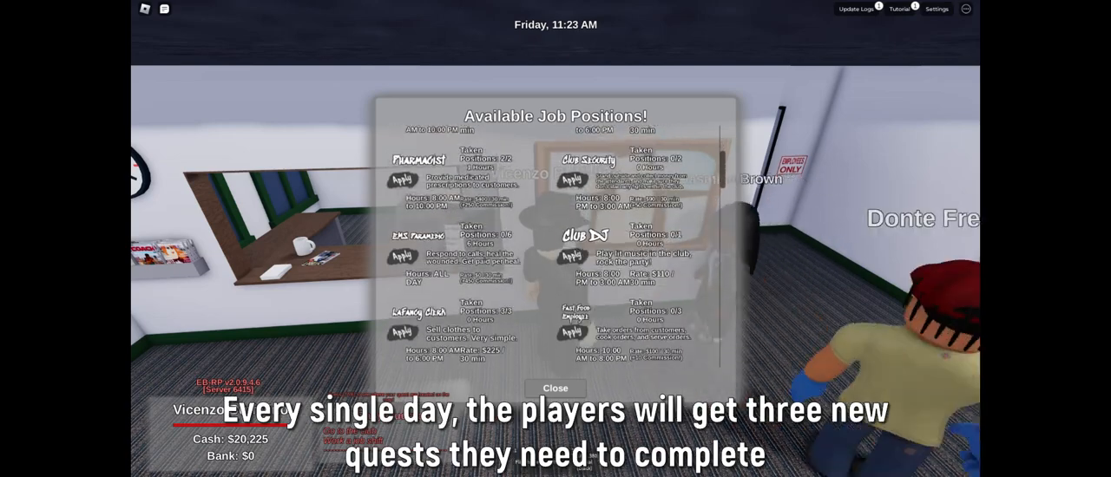
pyautogui.click(556, 389)
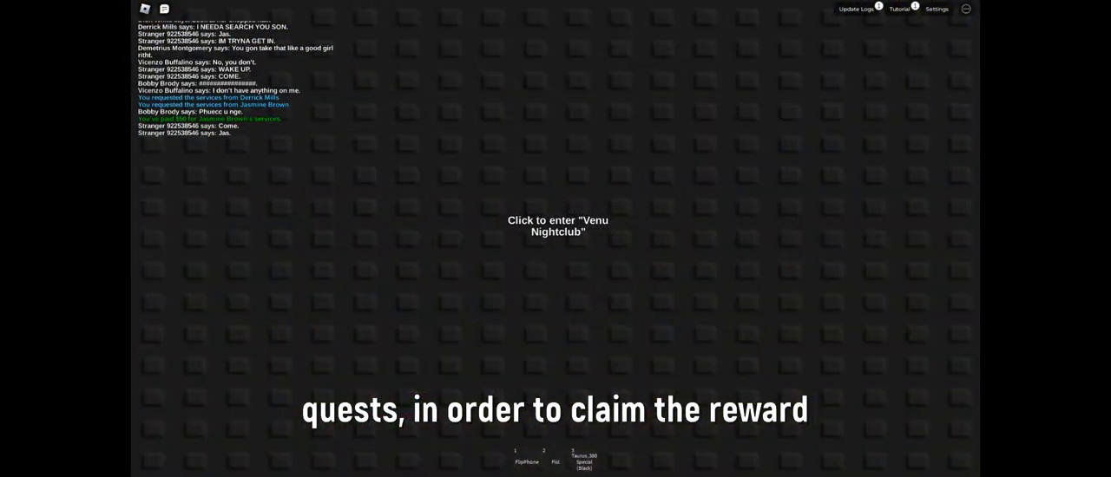
# Open the new gift on the Giftoin Wallet Home page to reveal the Daily Reward card.
pyautogui.click(556, 226)
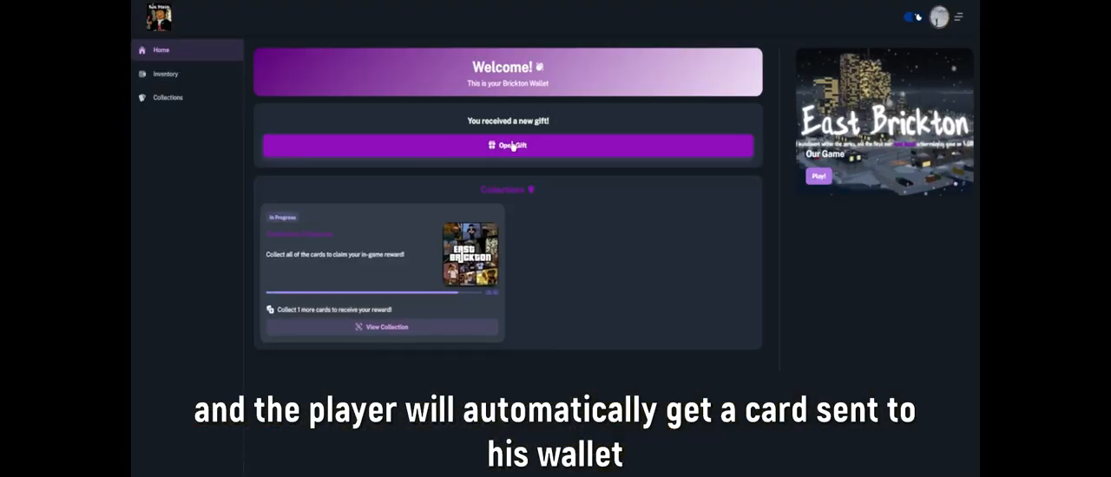
pyautogui.click(507, 146)
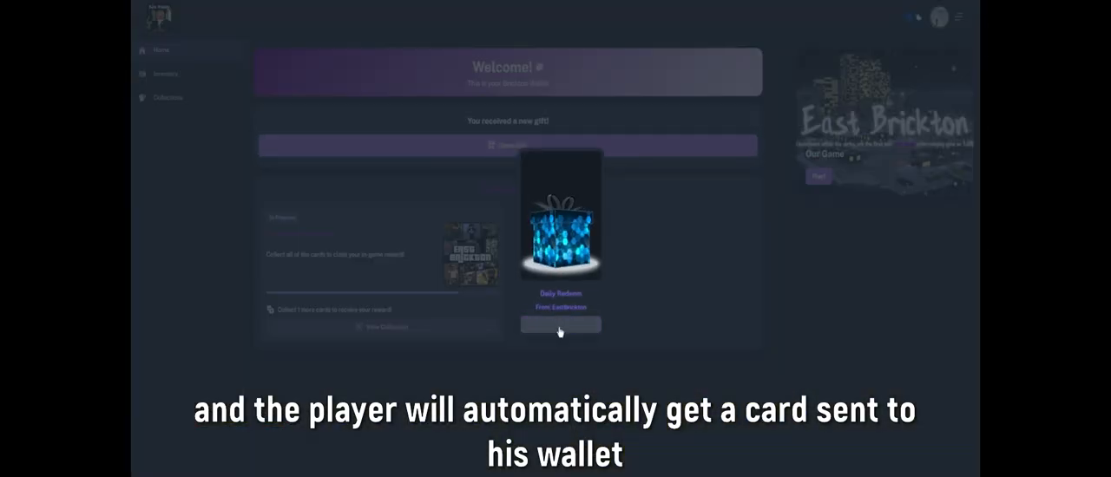